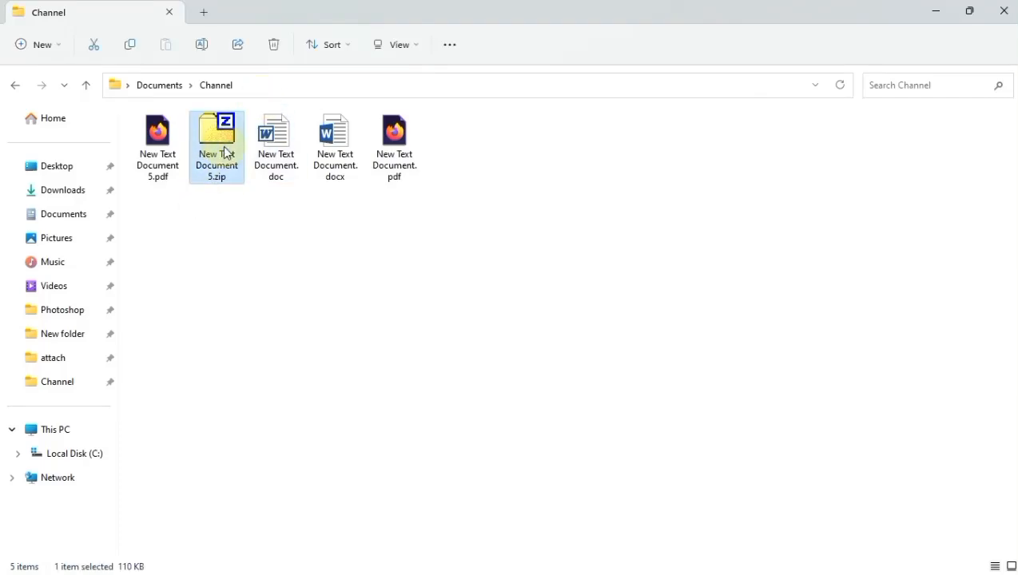
- Open New Text Document.docx from the Channel folder in Word
right_click(217, 131)
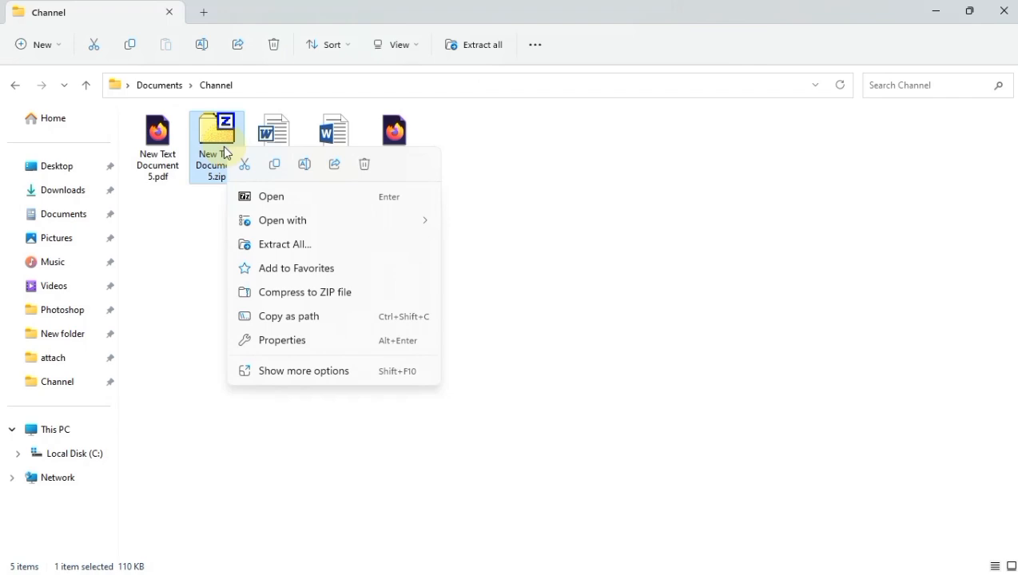
left_click(303, 371)
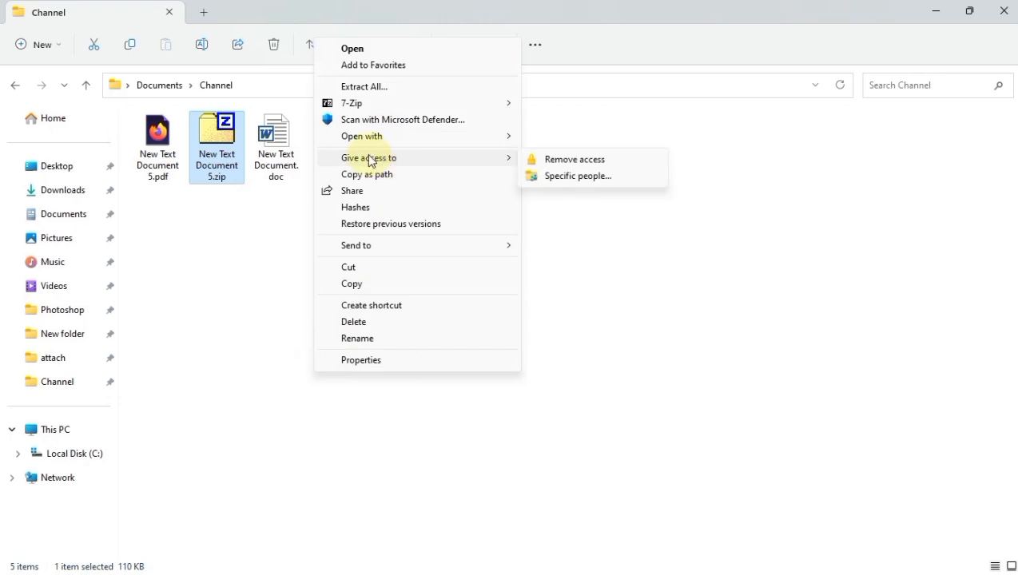
mouse_move(361, 136)
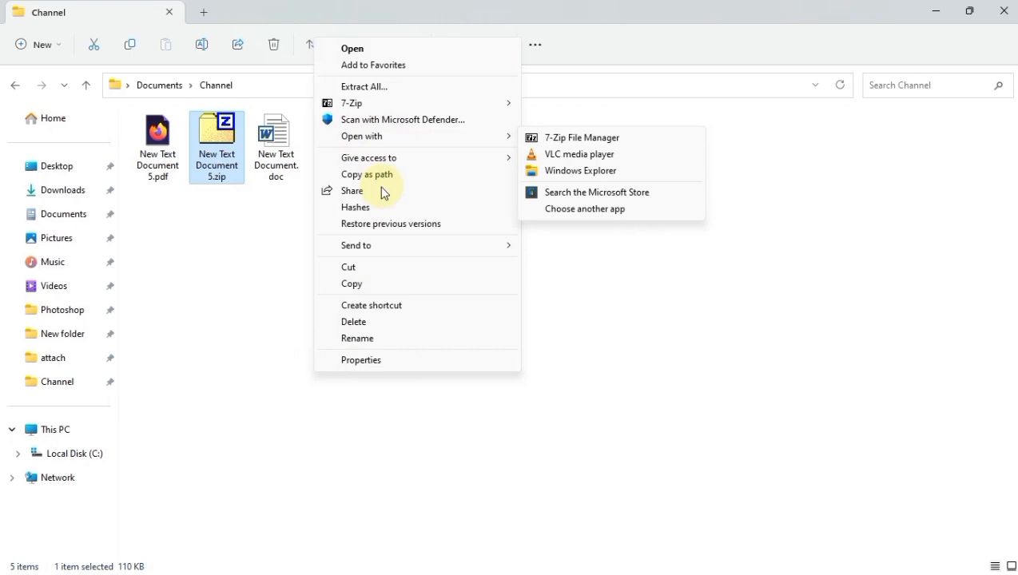
mouse_move(553, 353)
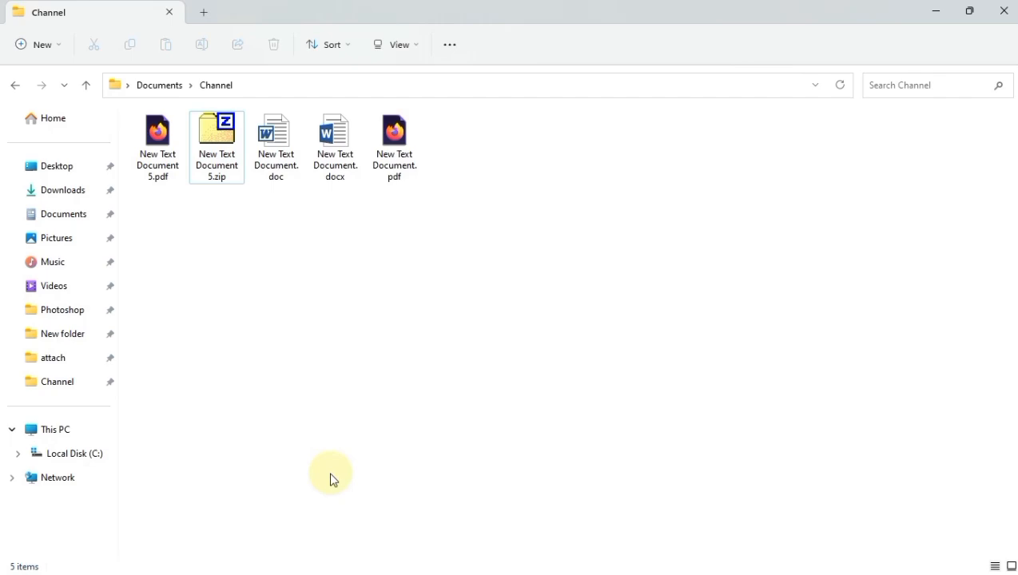
double_click(335, 131)
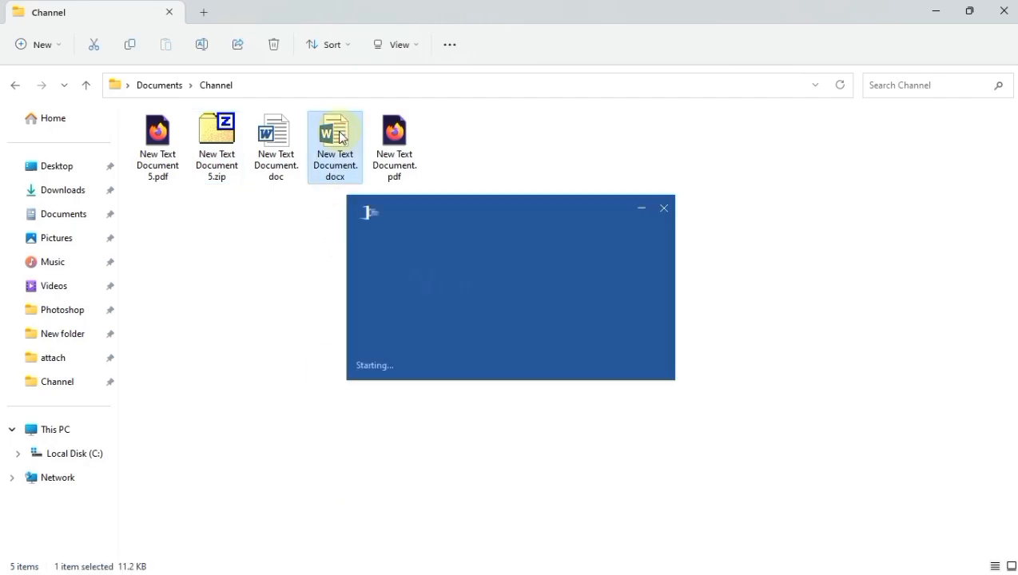
double_click(334, 131)
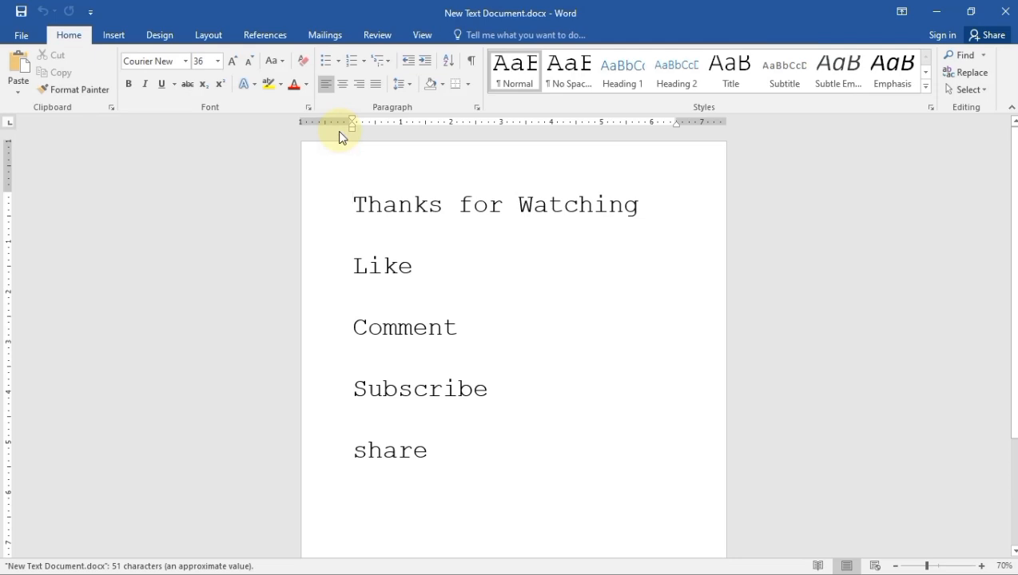
left_click(354, 204)
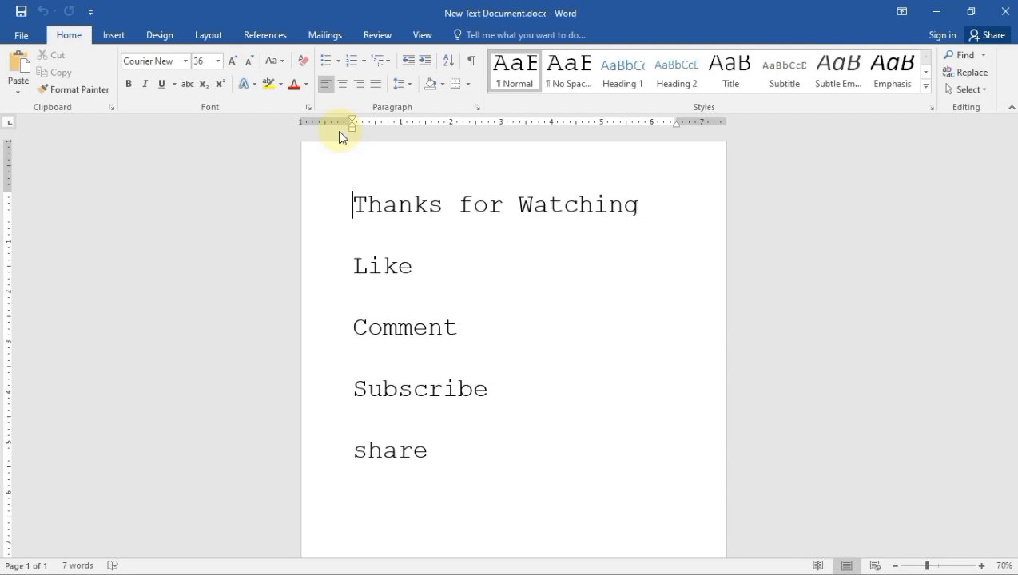
mouse_move(51, 51)
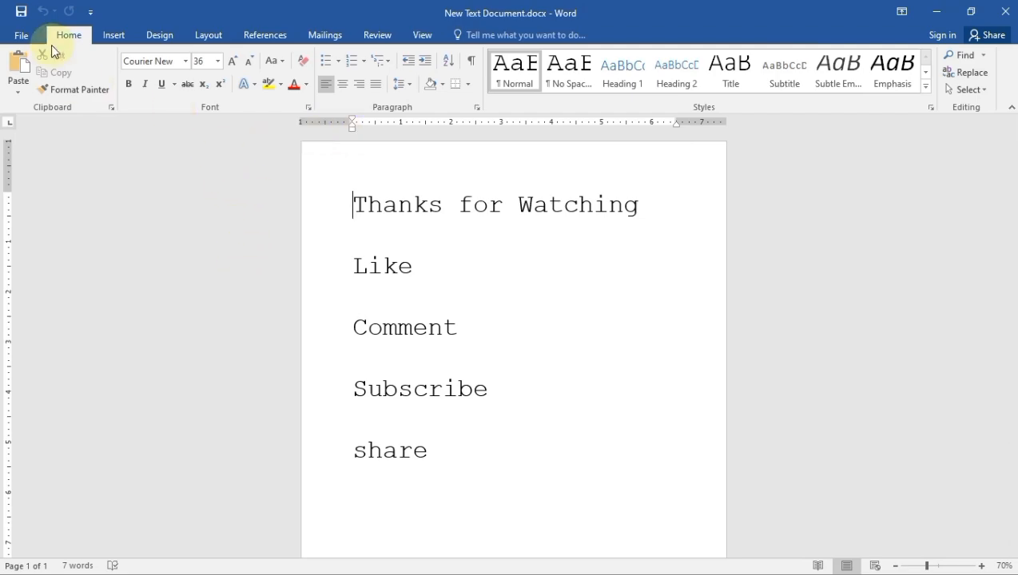
- Start a Save As in the Channel folder named New Tex with PDF (*.pdf) as the type
left_click(22, 35)
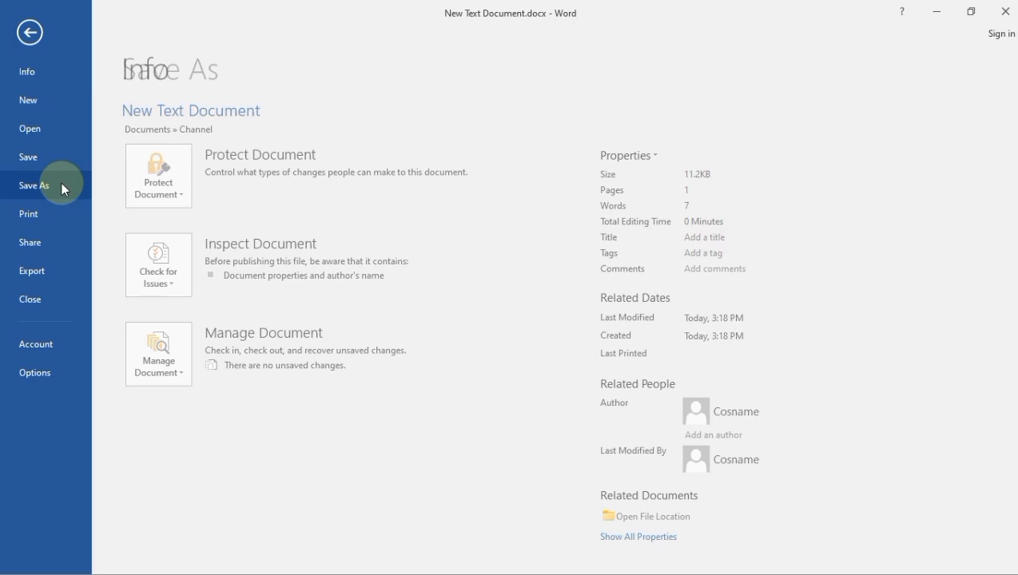
left_click(35, 186)
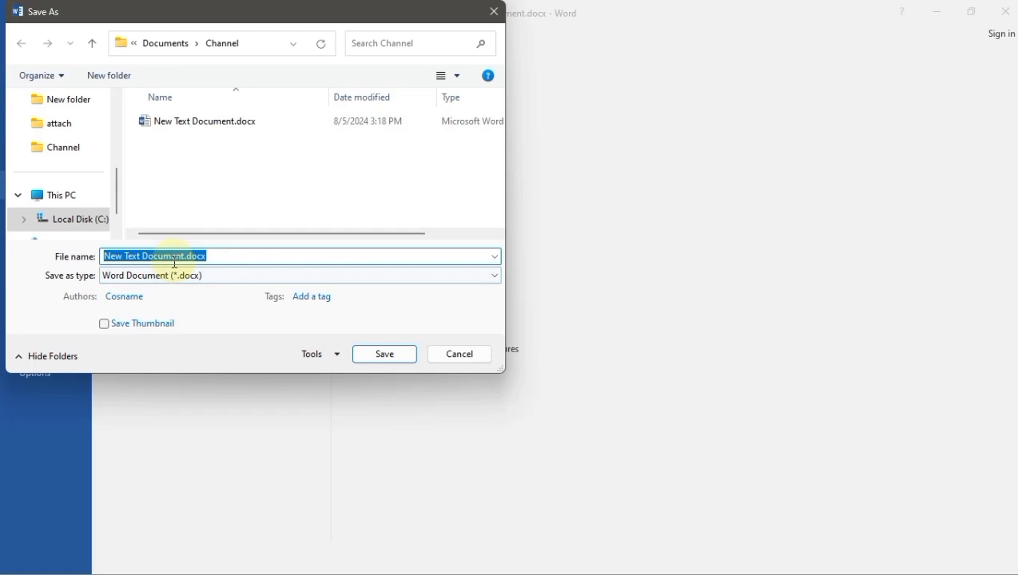
left_click(182, 256)
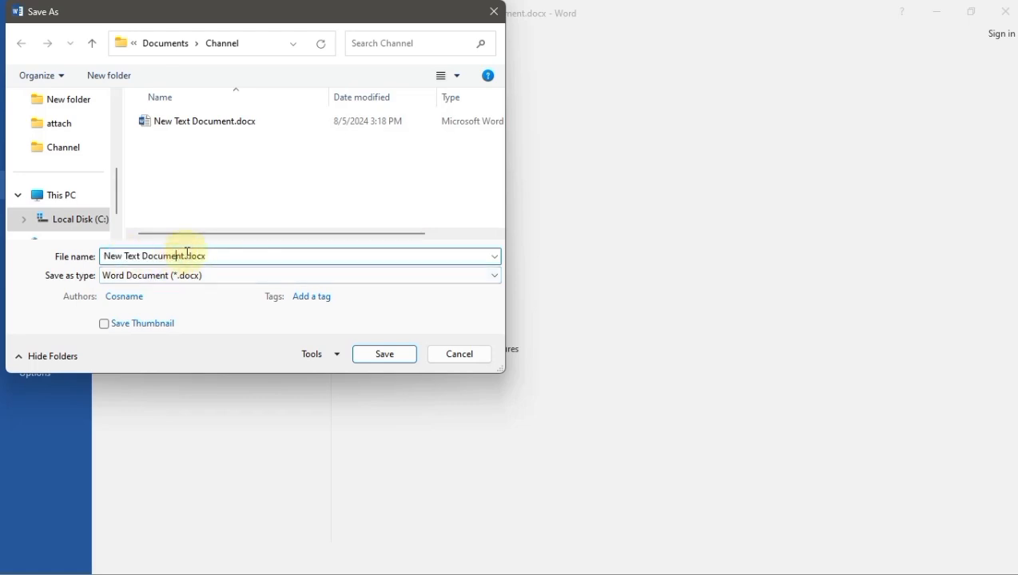
double_click(161, 255)
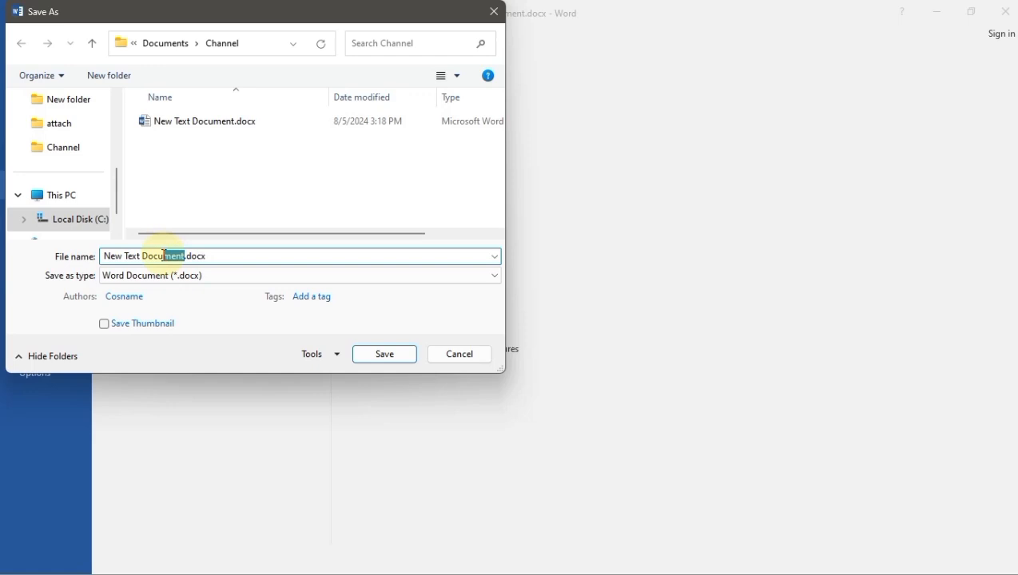
double_click(163, 256)
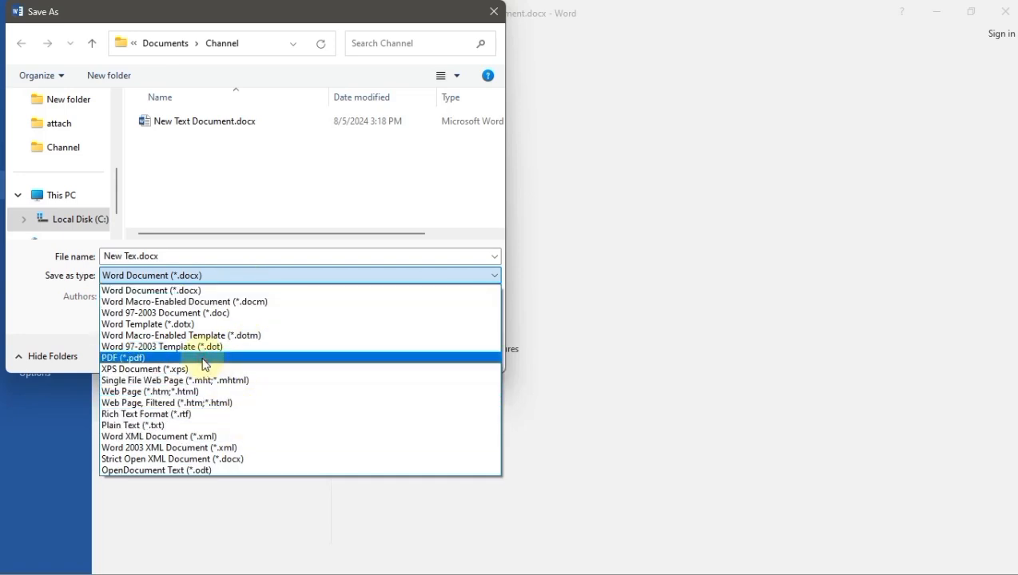
left_click(122, 358)
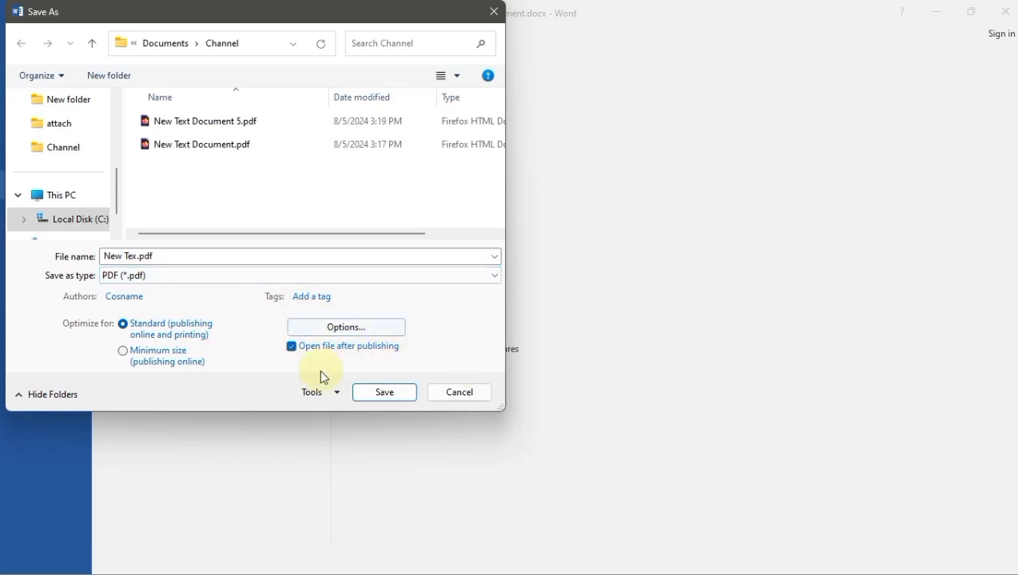
- Enable 'Encrypt the document with a password' in the PDF options
left_click(345, 326)
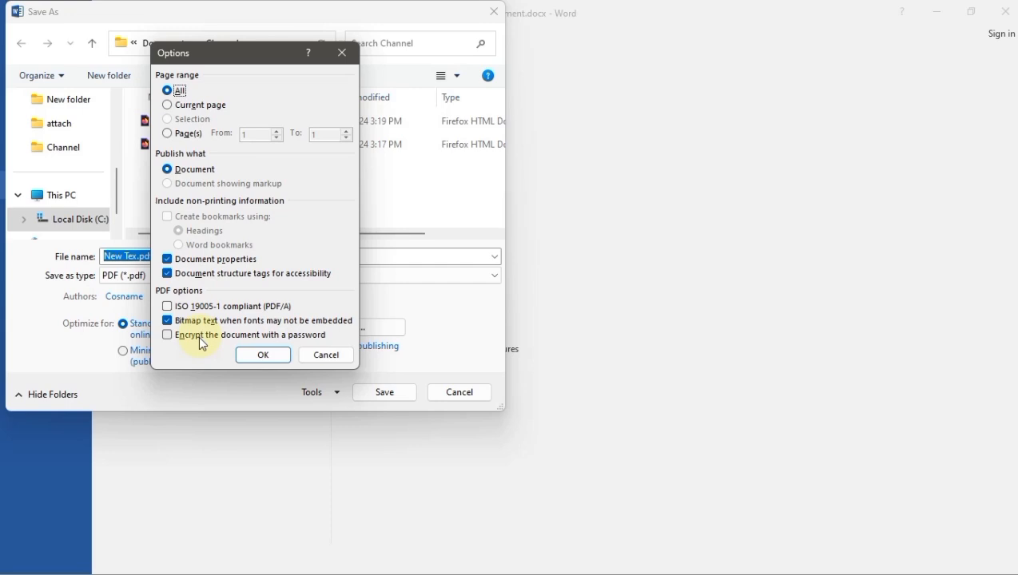
left_click(166, 336)
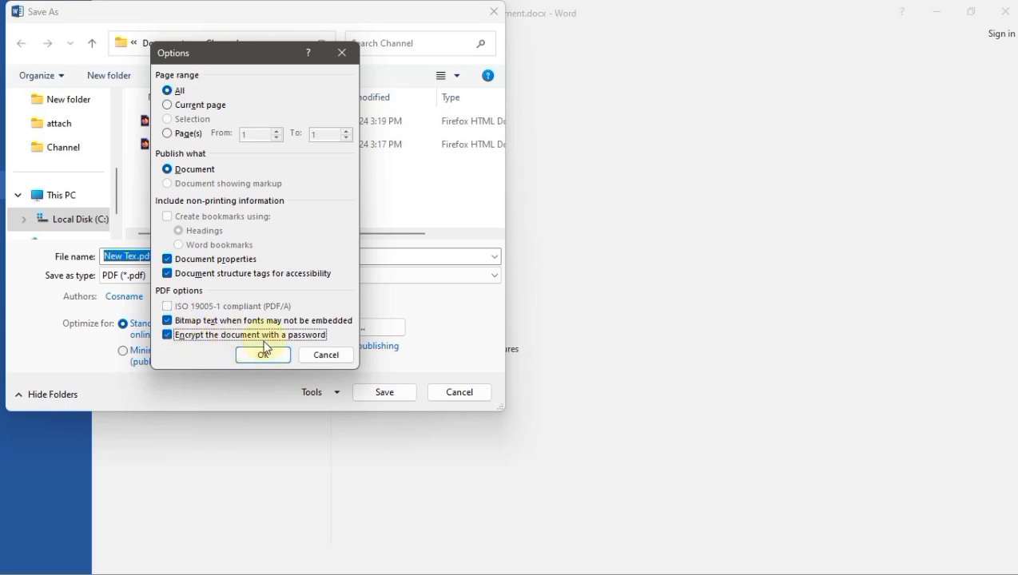
- Enter the PDF password, hit a mismatch warning on confirmation and dismiss it
left_click(262, 355)
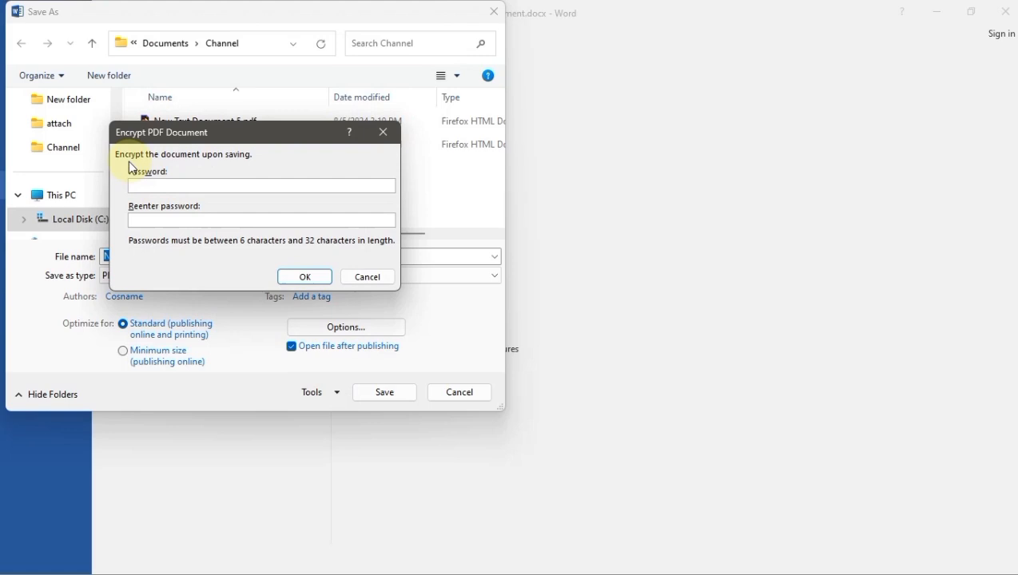
mouse_move(163, 211)
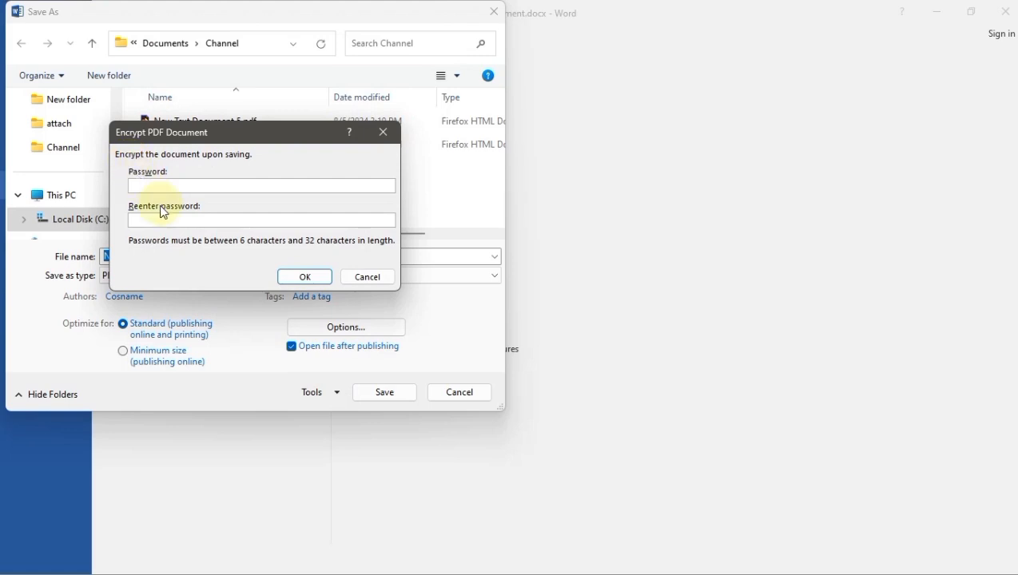
type("***")
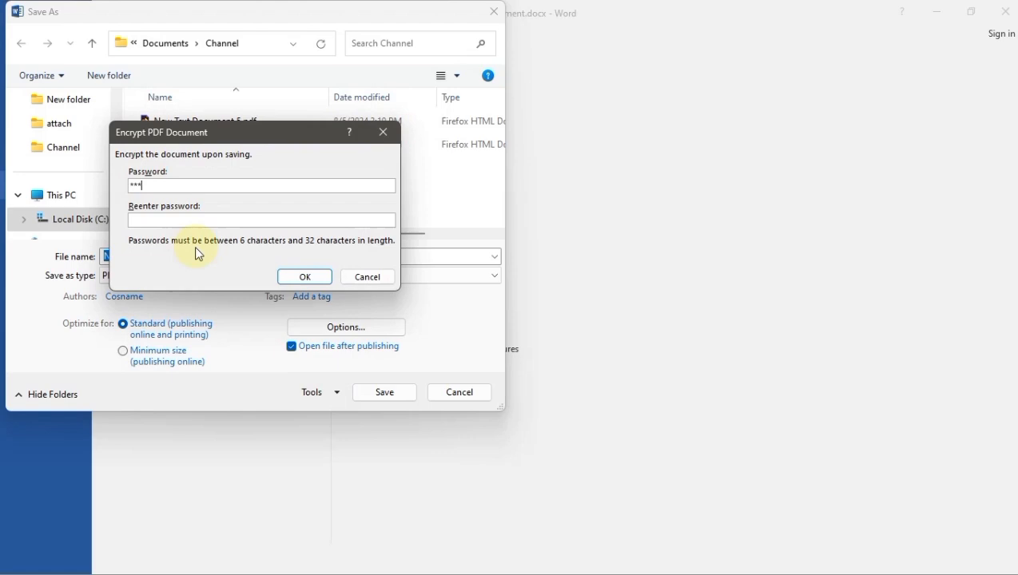
mouse_move(168, 204)
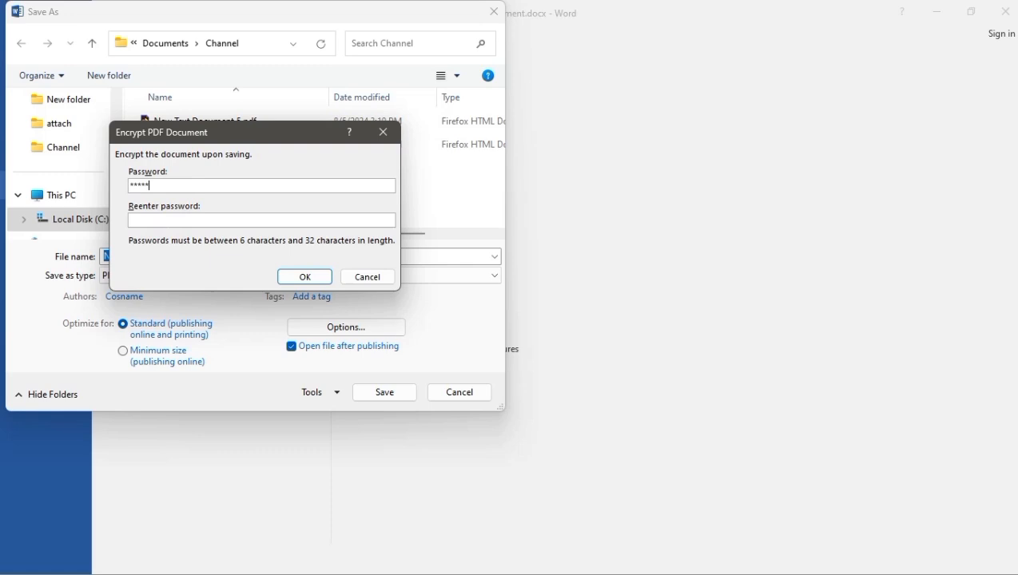
left_click(171, 221)
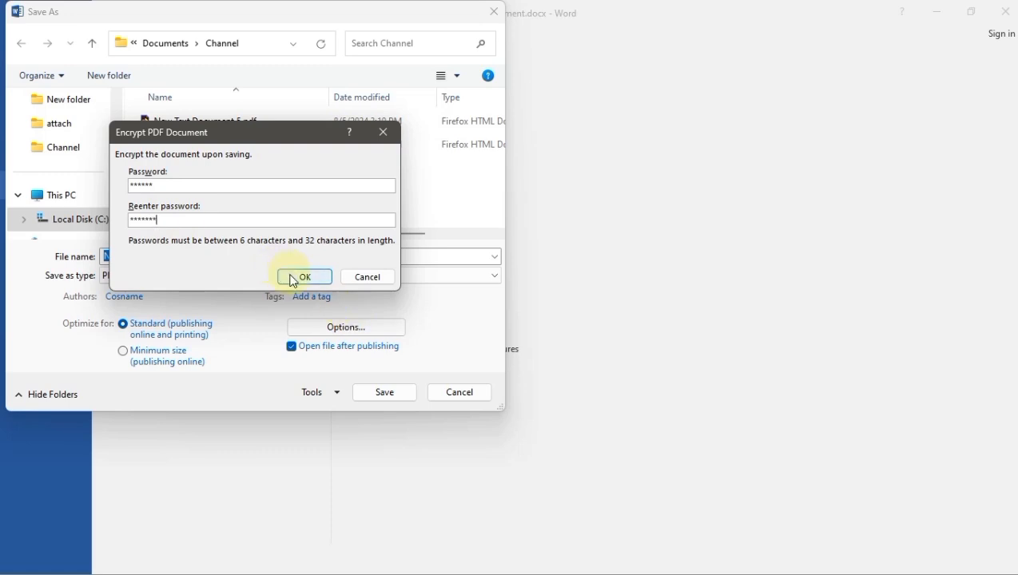
left_click(304, 277)
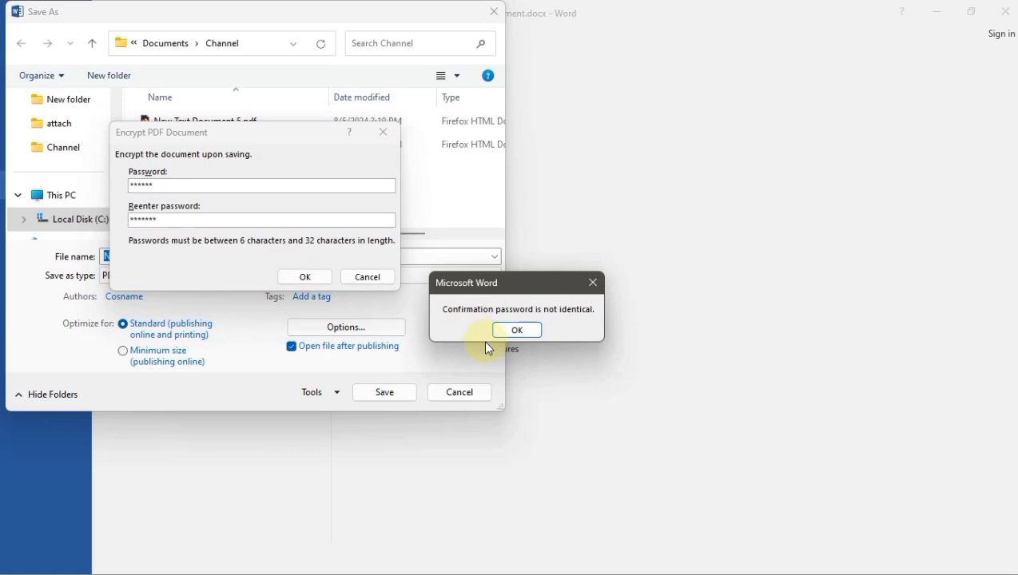
left_click(516, 329)
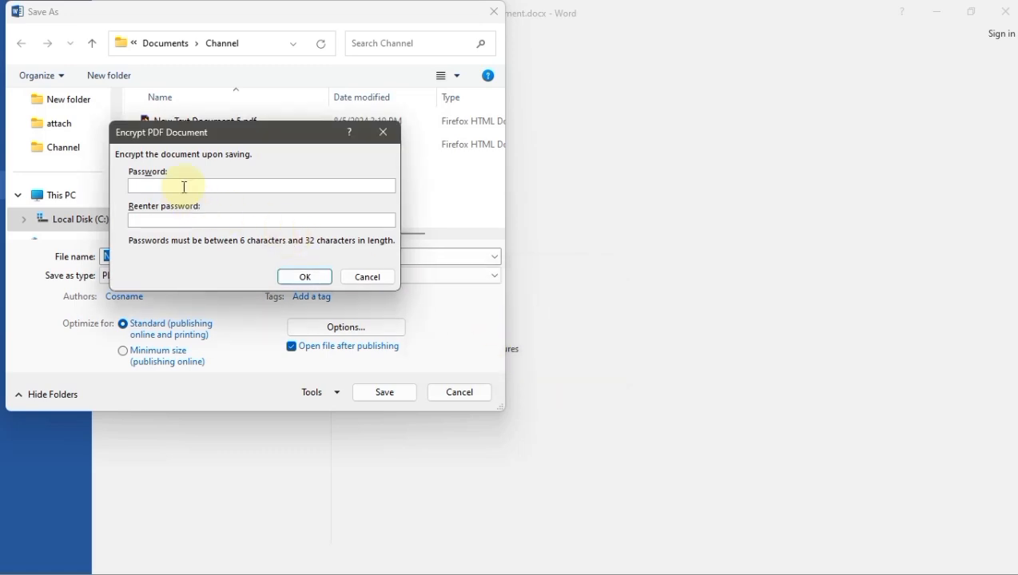
- Re-enter matching passwords and confirm the PDF encryption
type("**")
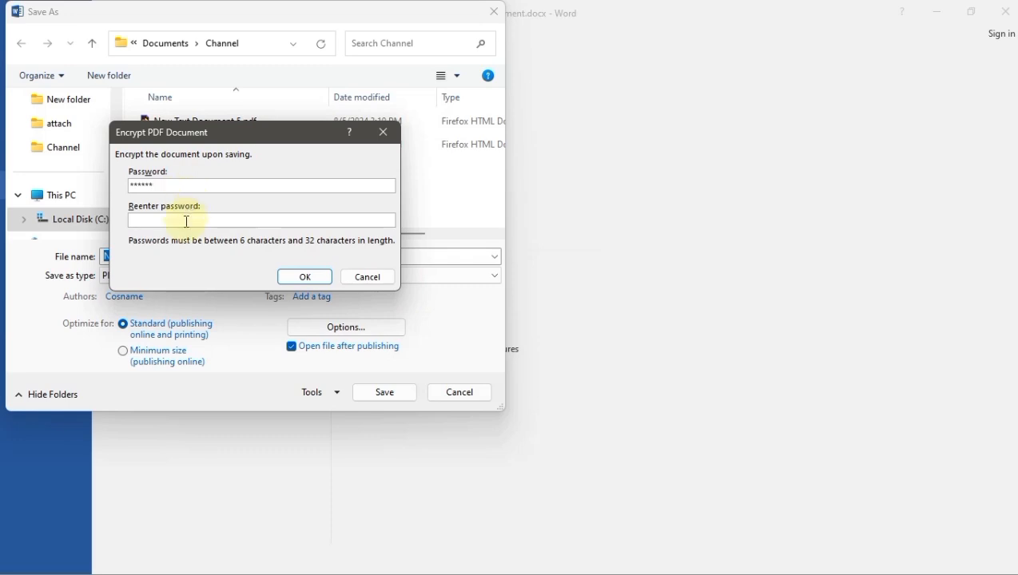
type("***")
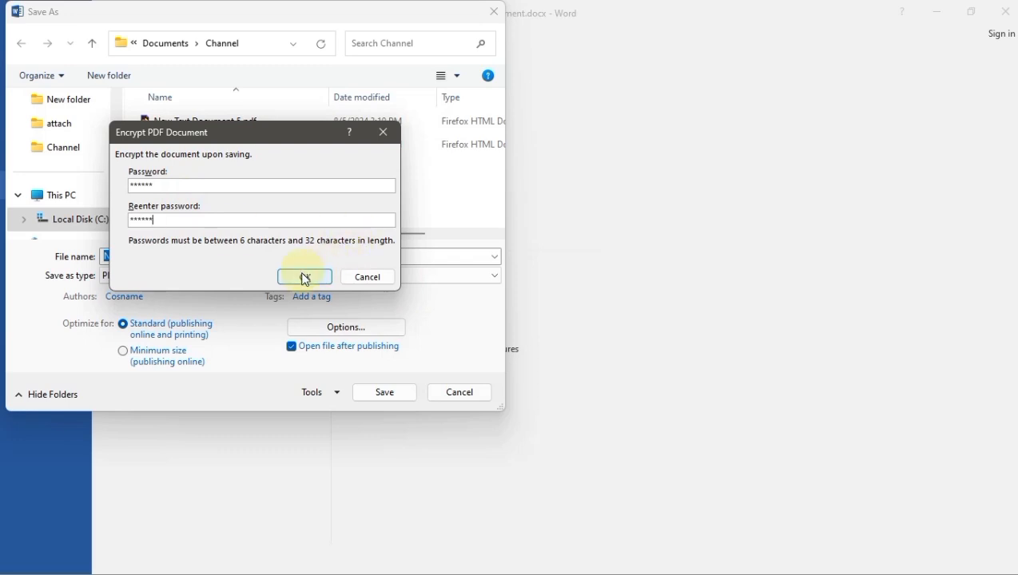
left_click(303, 277)
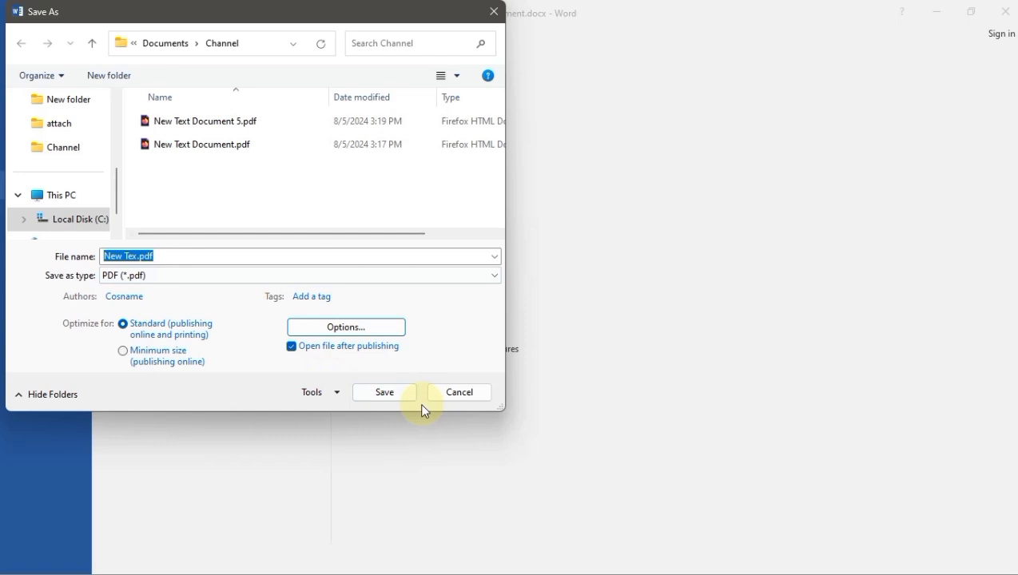
mouse_move(384, 393)
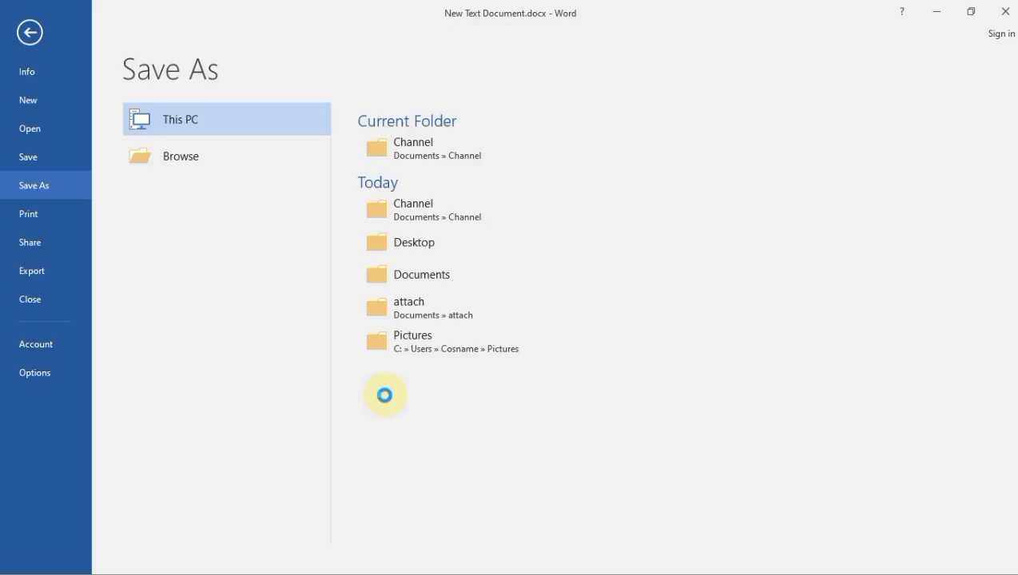
- Unlock New Tex.pdf in Firefox with its password, correcting it after 'Invalid password'
left_click(180, 156)
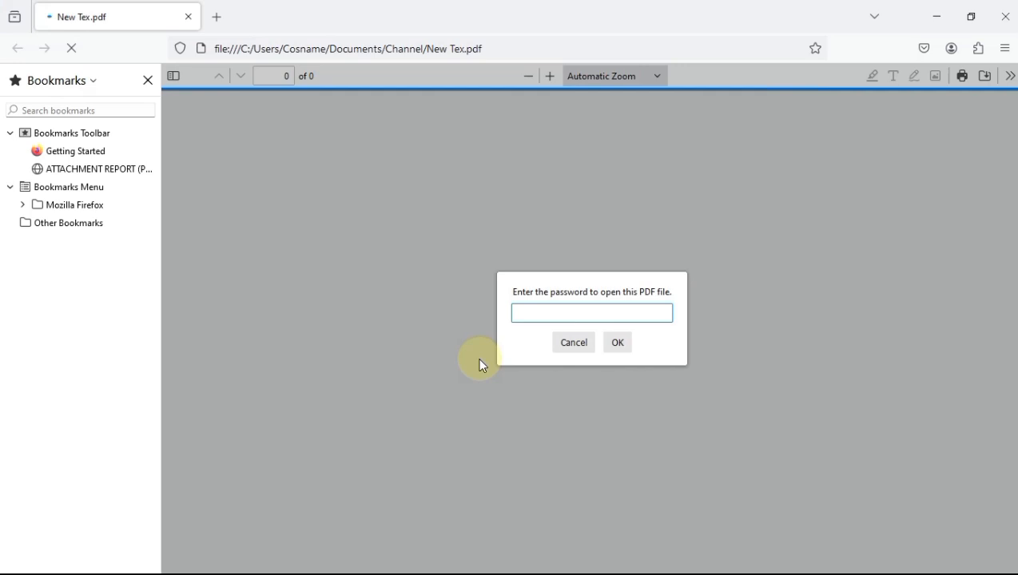
left_click(592, 311)
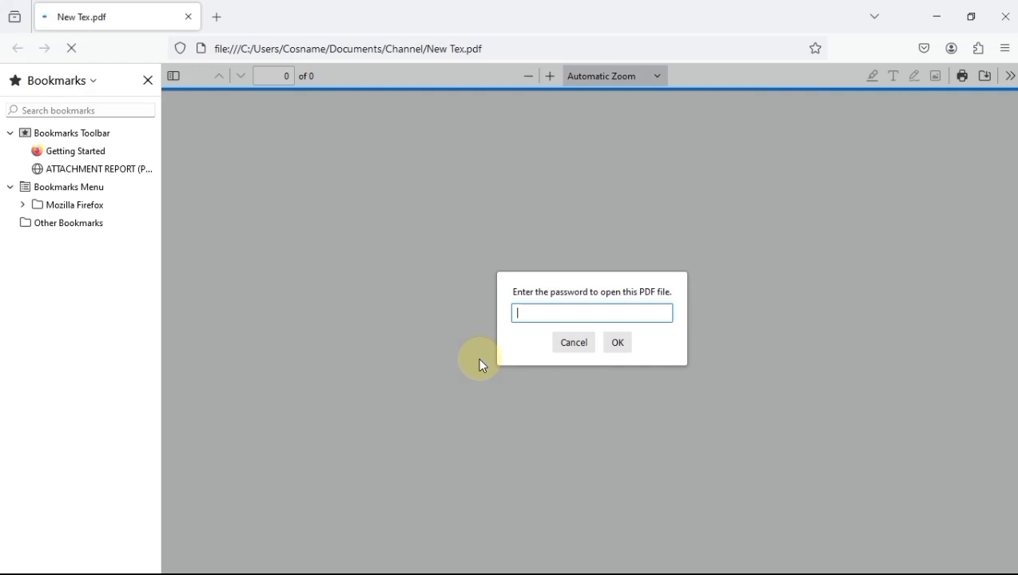
type("••")
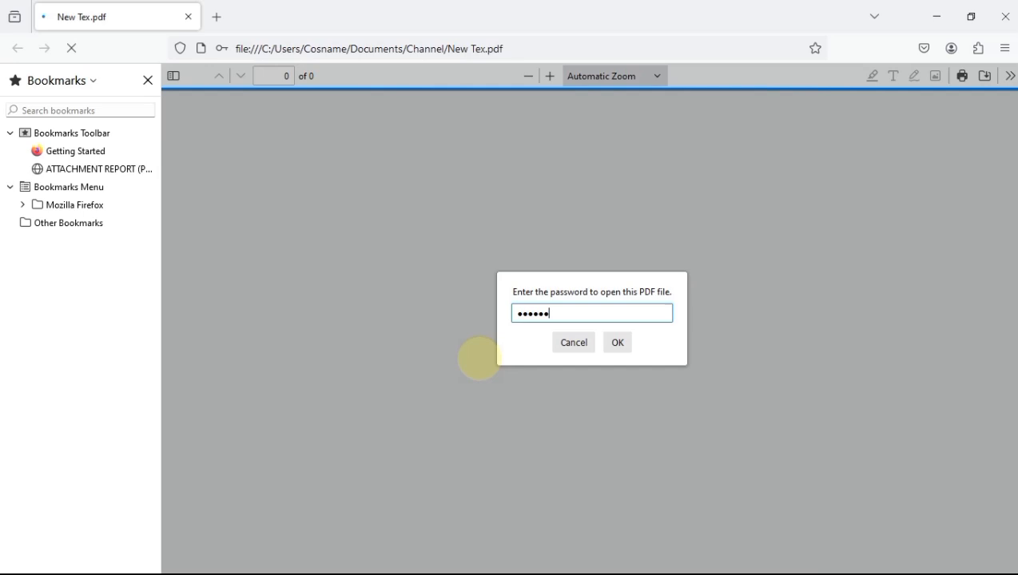
mouse_move(526, 371)
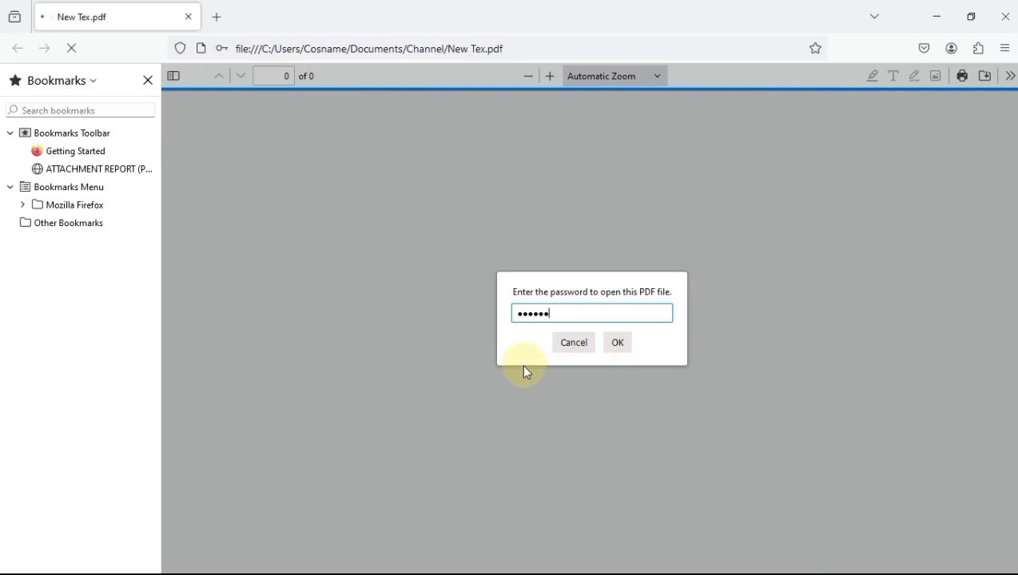
left_click(617, 342)
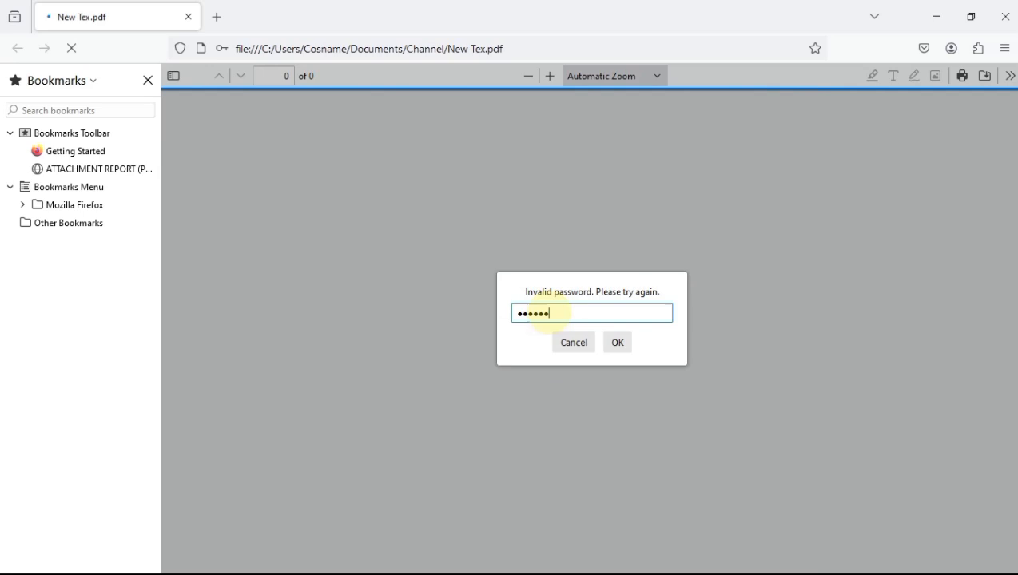
left_click(617, 342)
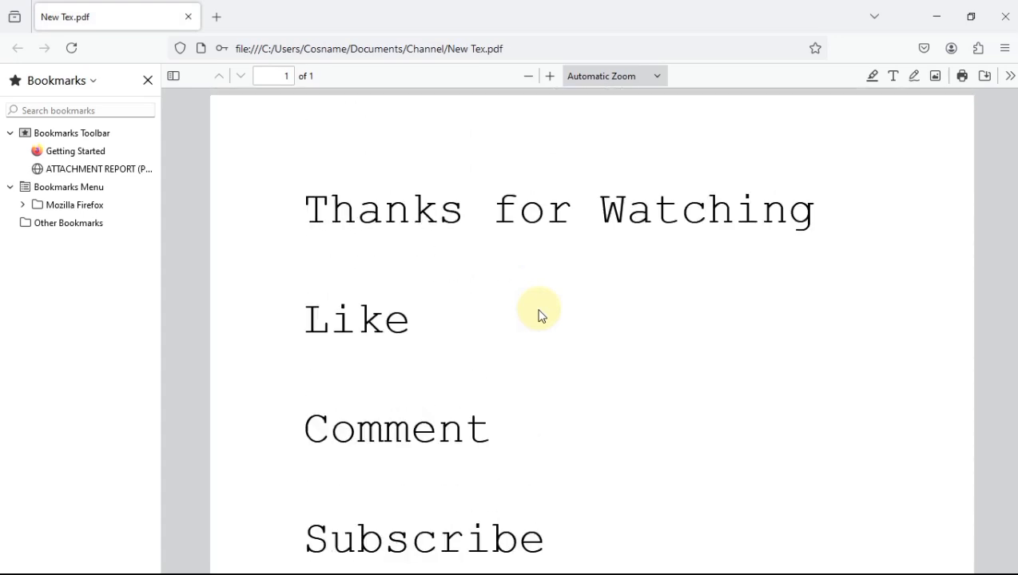
scroll("down", 3)
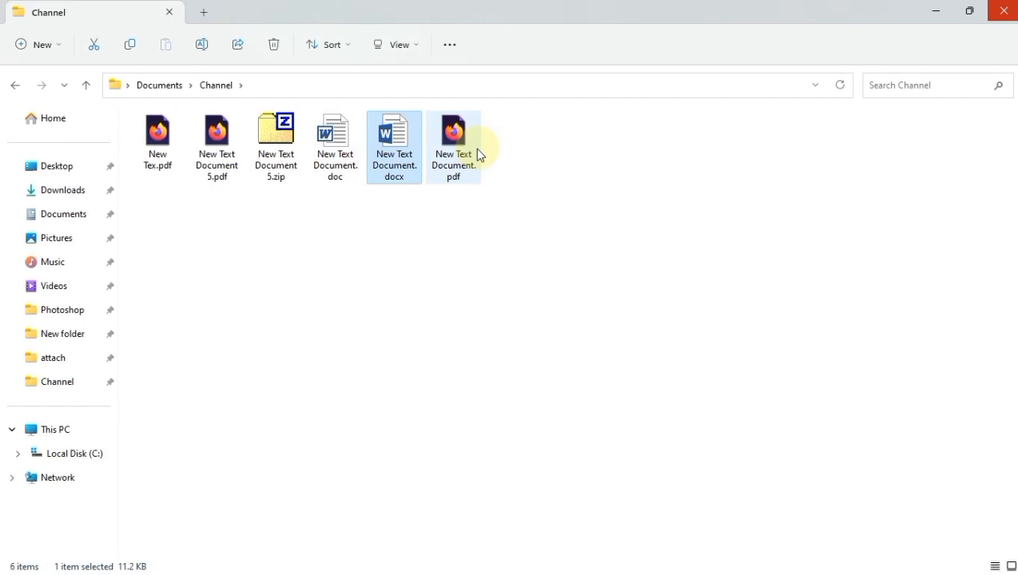
- Reopen New Tex.pdf from the Channel folder and unlock it in Firefox with the password
left_click(159, 137)
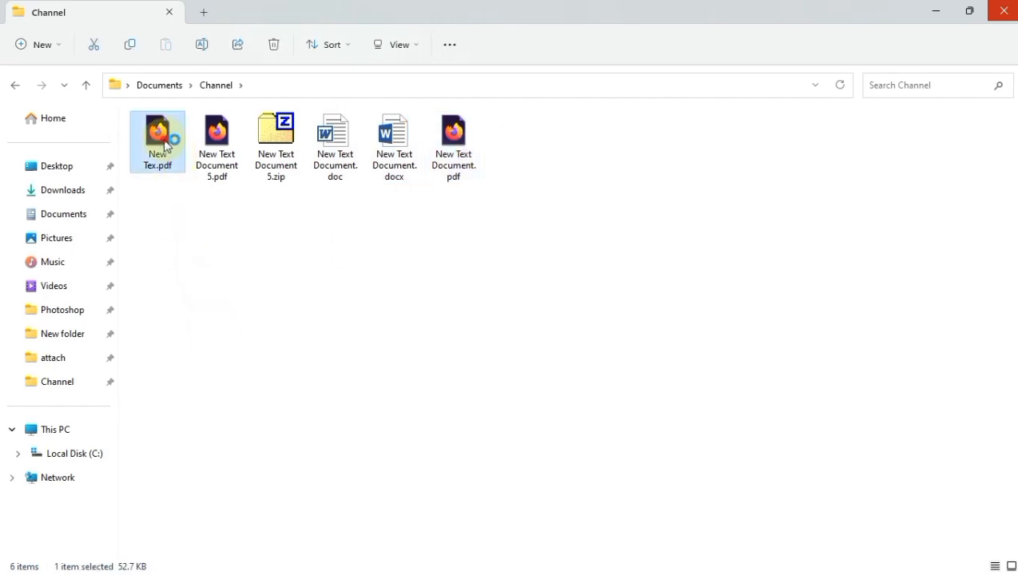
double_click(156, 136)
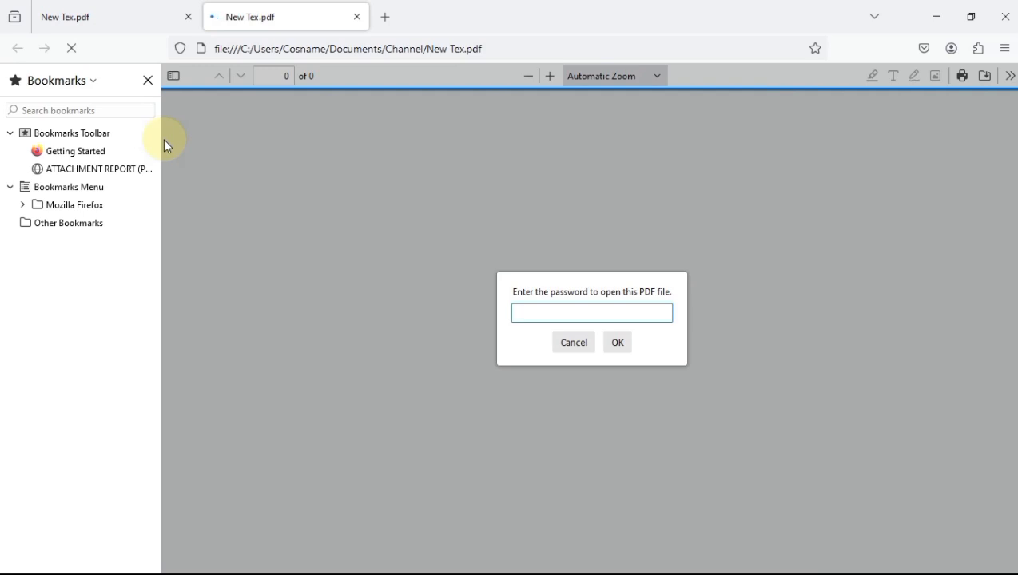
left_click(592, 311)
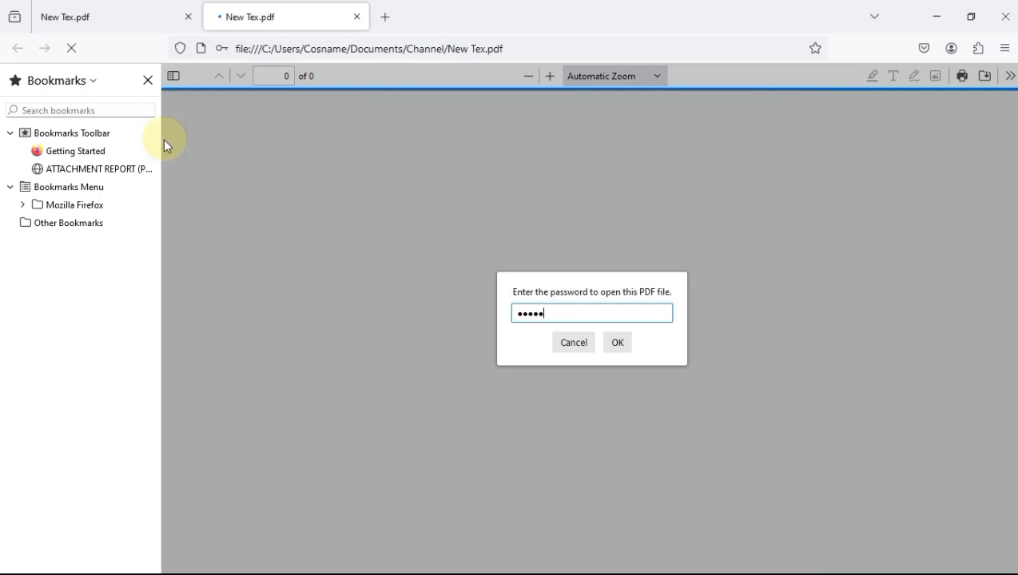
left_click(616, 342)
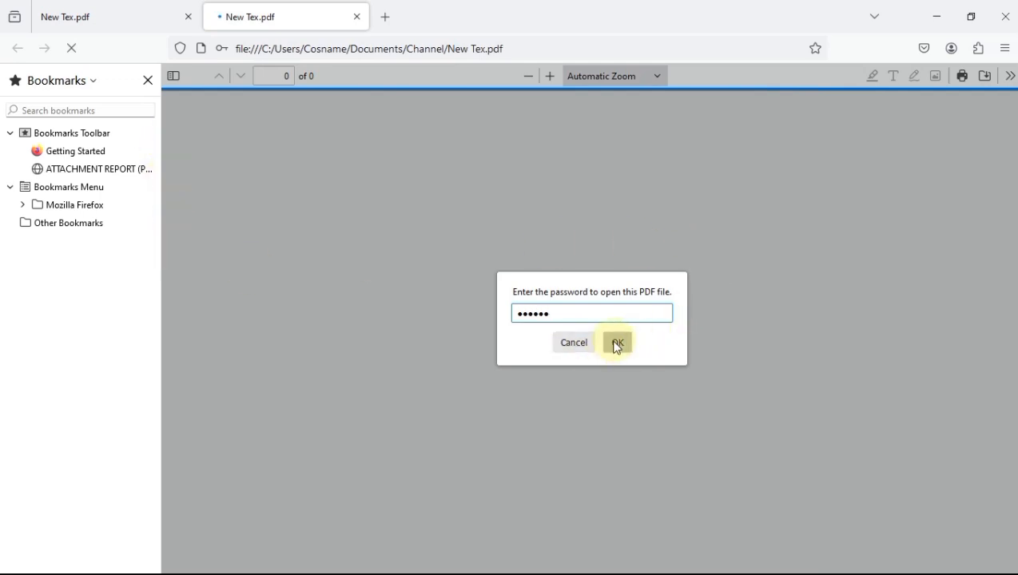
left_click(616, 342)
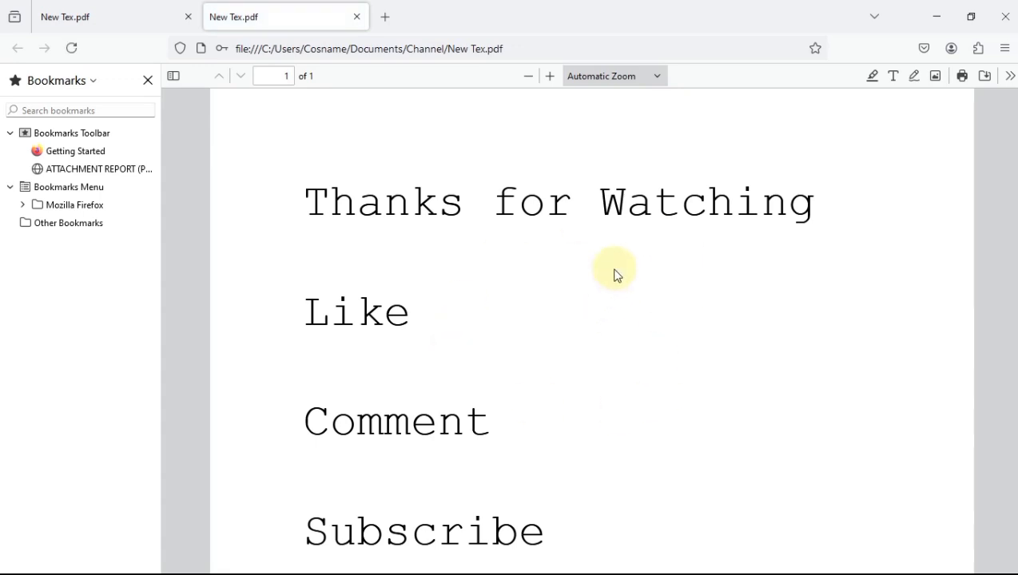